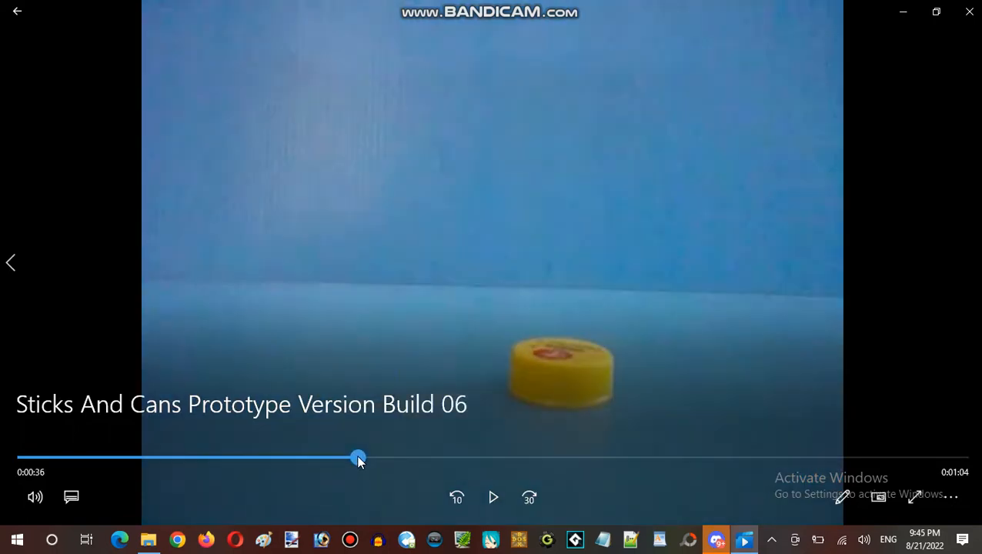
Seek the Sticks And Cans Build 06 clip to about 0:36, then play and pause it twice.
click(492, 498)
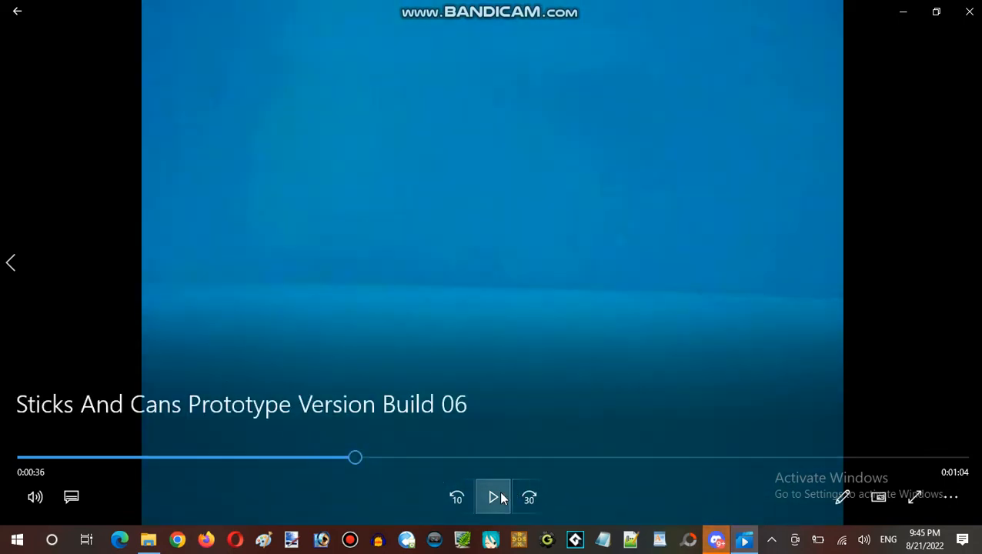
click(493, 497)
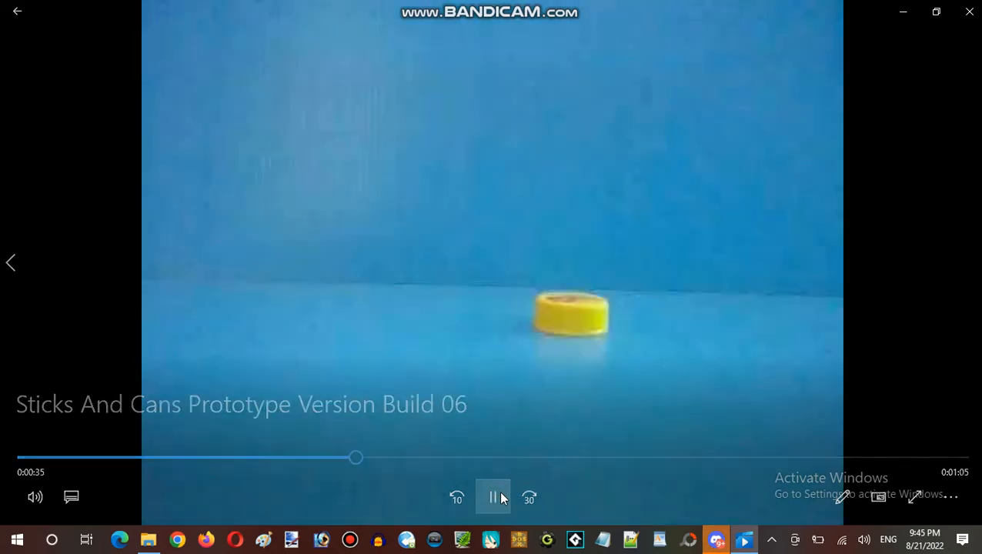
click(493, 498)
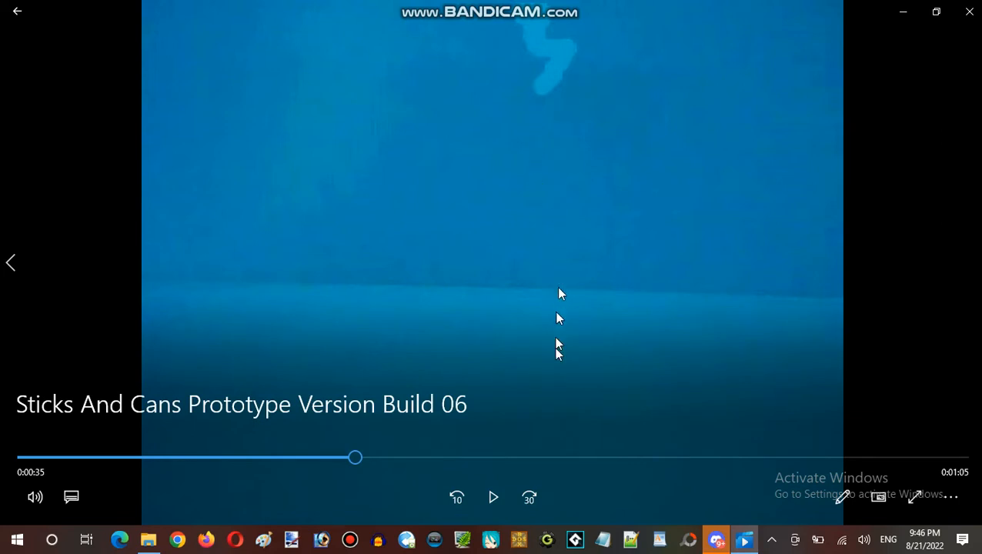
click(492, 498)
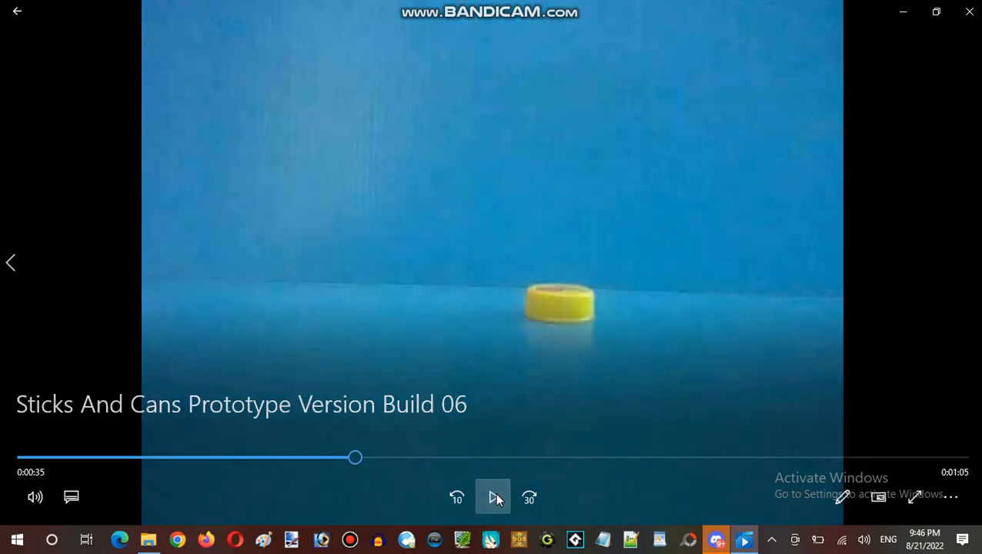
click(493, 497)
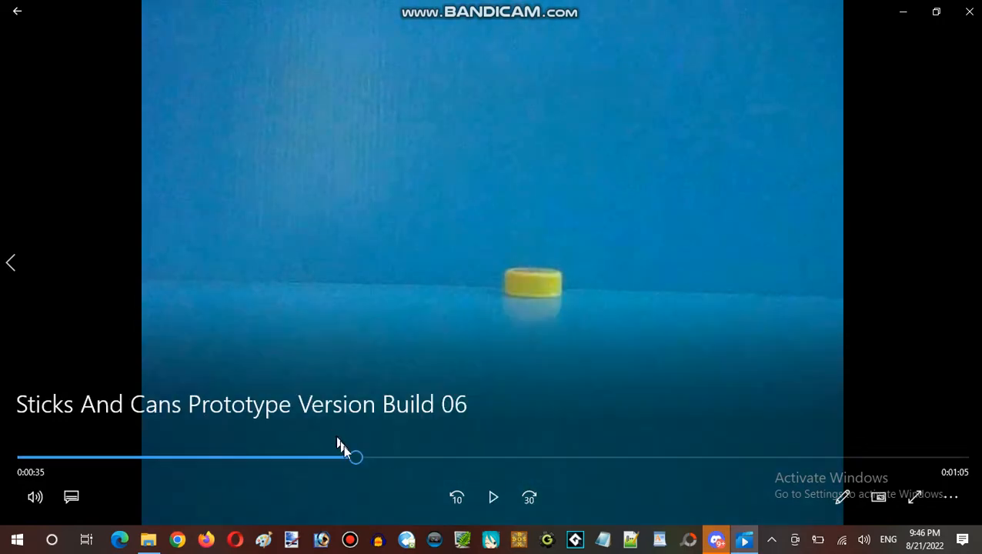
Jump to about 0:43, then step back to 0:42 on the popsicle-stick pile.
click(492, 497)
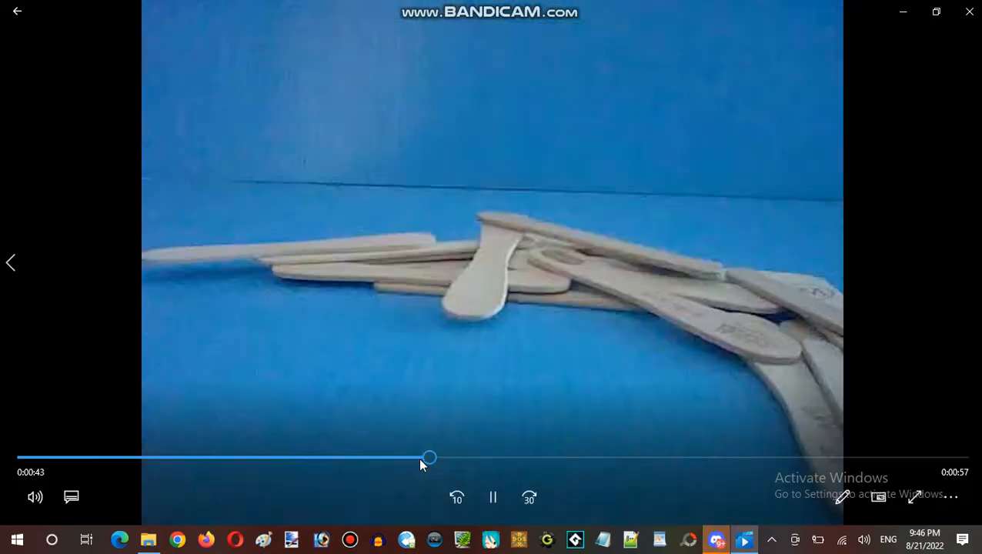
click(421, 457)
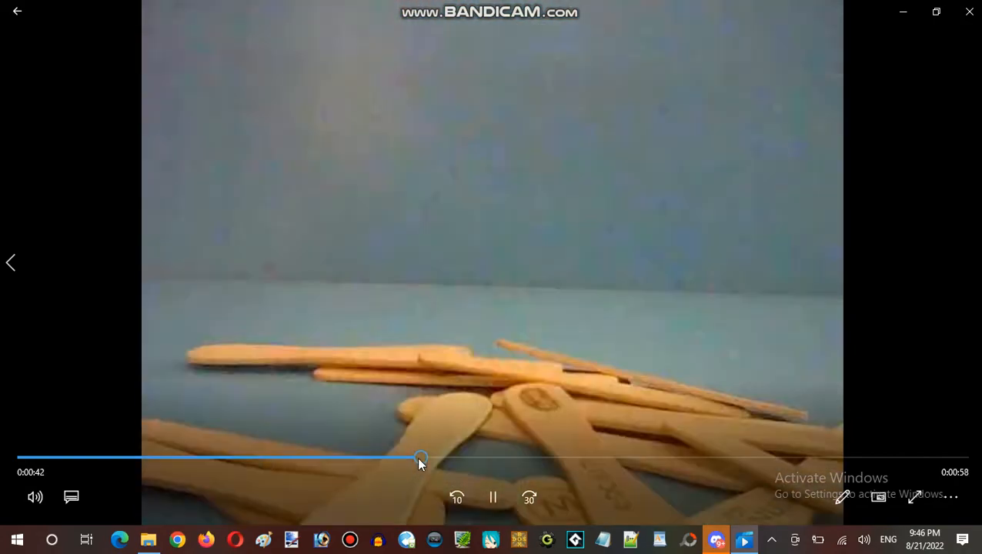
Scrub ahead and let the clip play to its 1:40 end on the blue caps.
drag(421, 458, 439, 458)
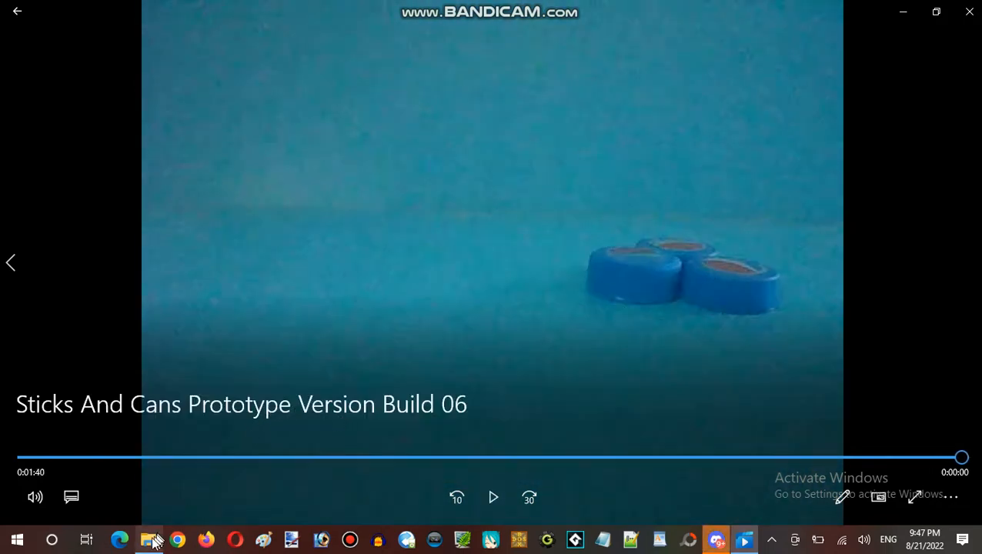
Open the Klay World Reborn Yellow Seed Prototype Version video from the Modern videos folder.
click(148, 539)
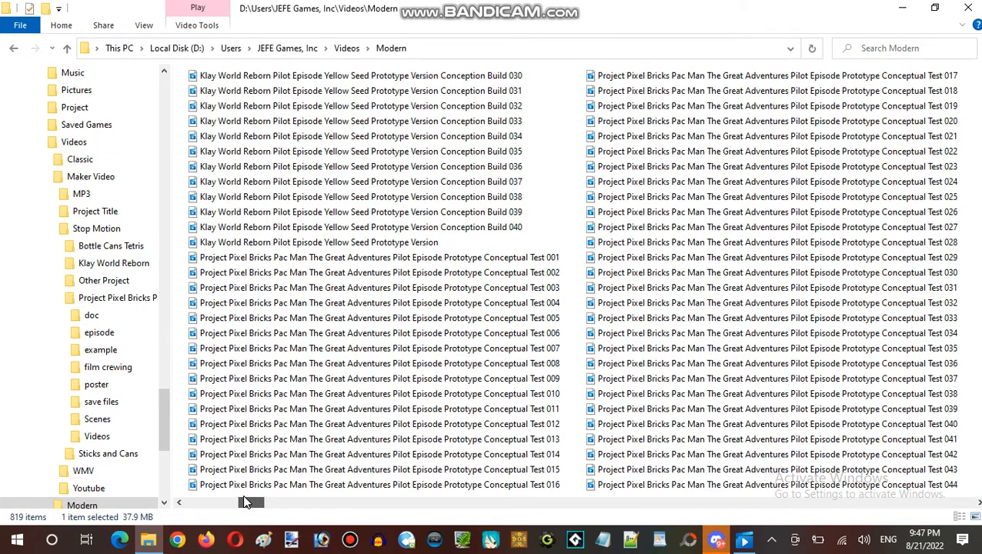
click(318, 241)
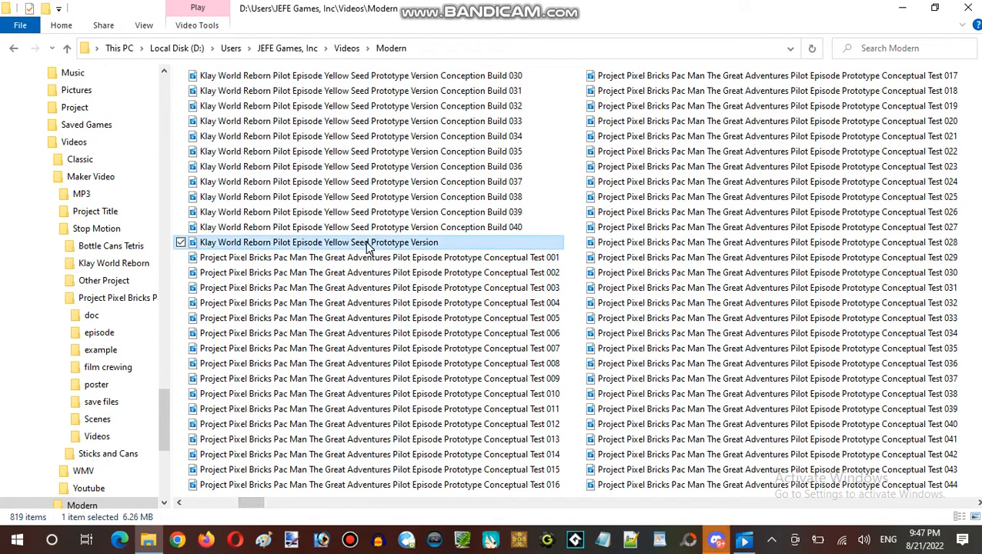
double_click(360, 241)
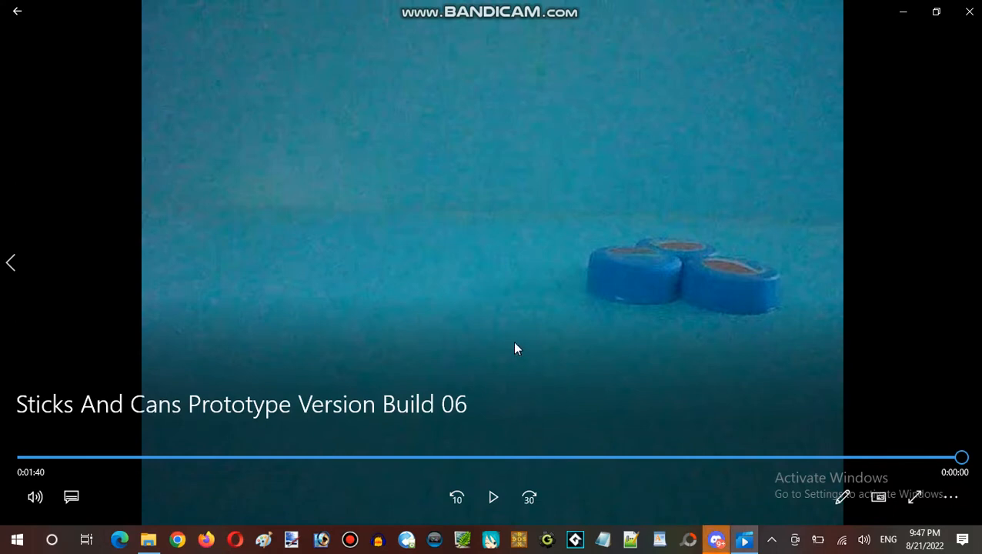
mouse_move(485, 323)
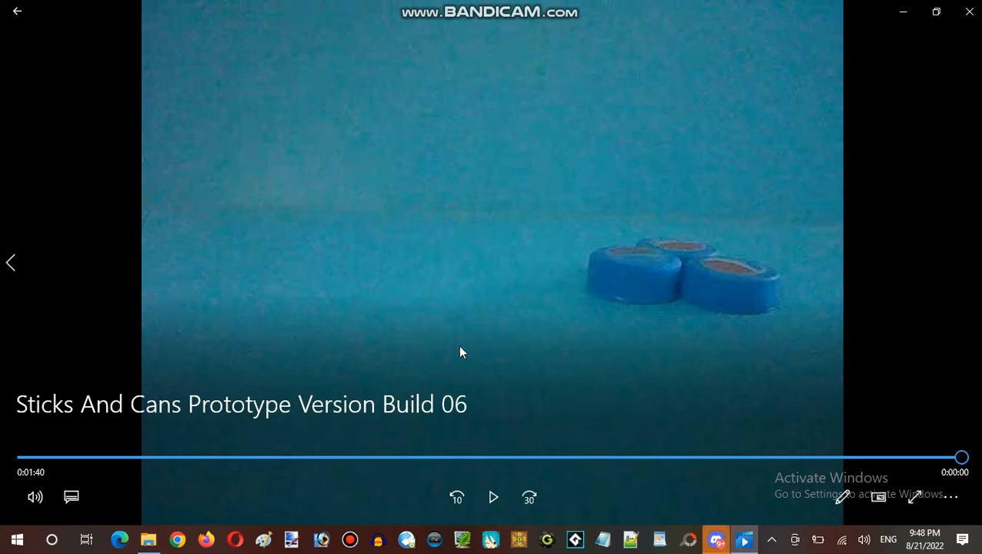
Switch to and play the Klay World Reborn Pilot Episode Yellow Seed Prototype Version video.
click(149, 539)
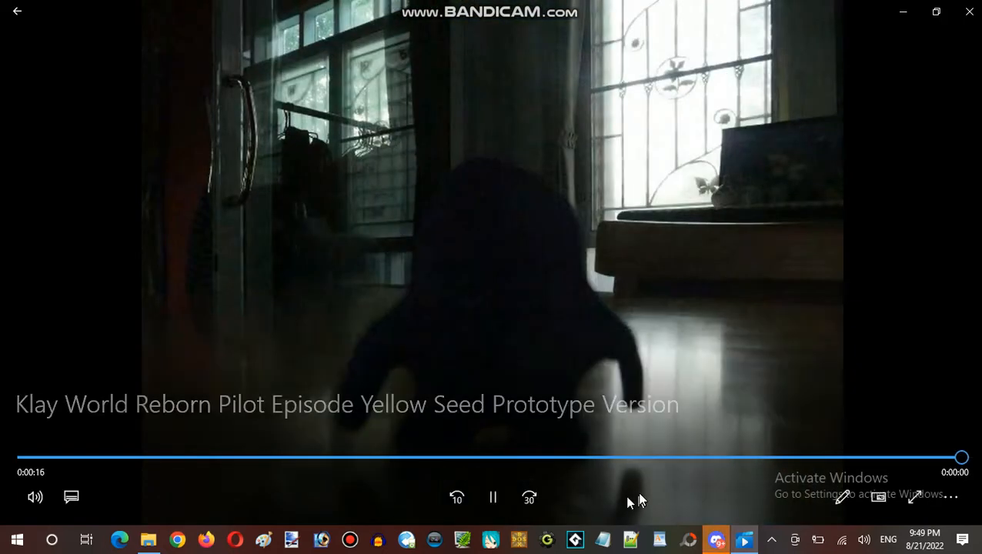
click(953, 498)
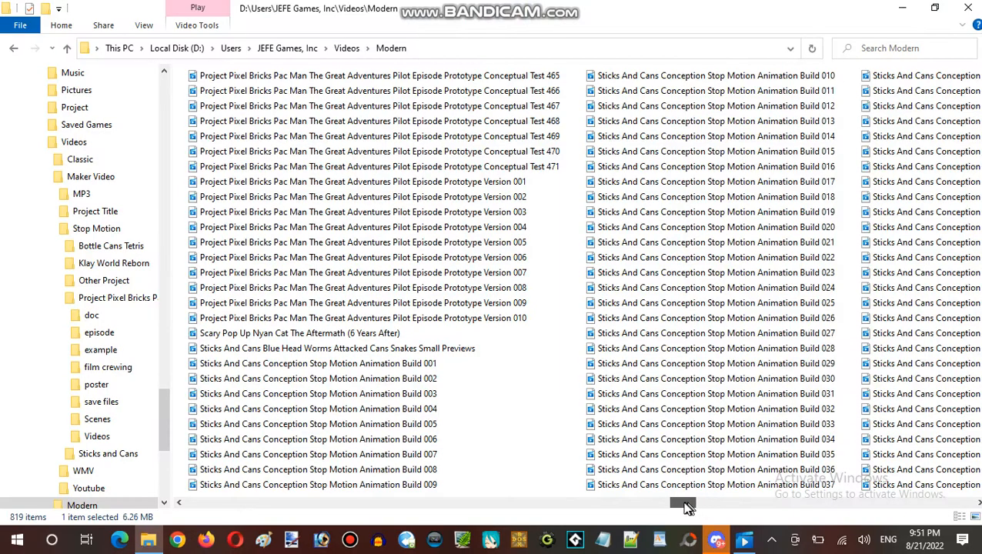
Scroll the Modern folder and select Pixel Bricks Pac Man Prototype Version 009.
drag(685, 506, 674, 507)
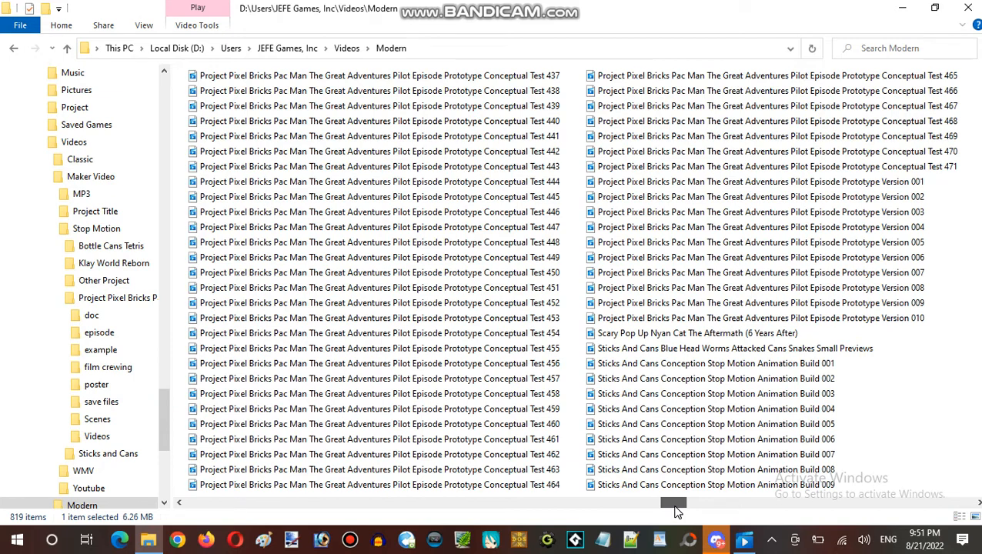
click(760, 303)
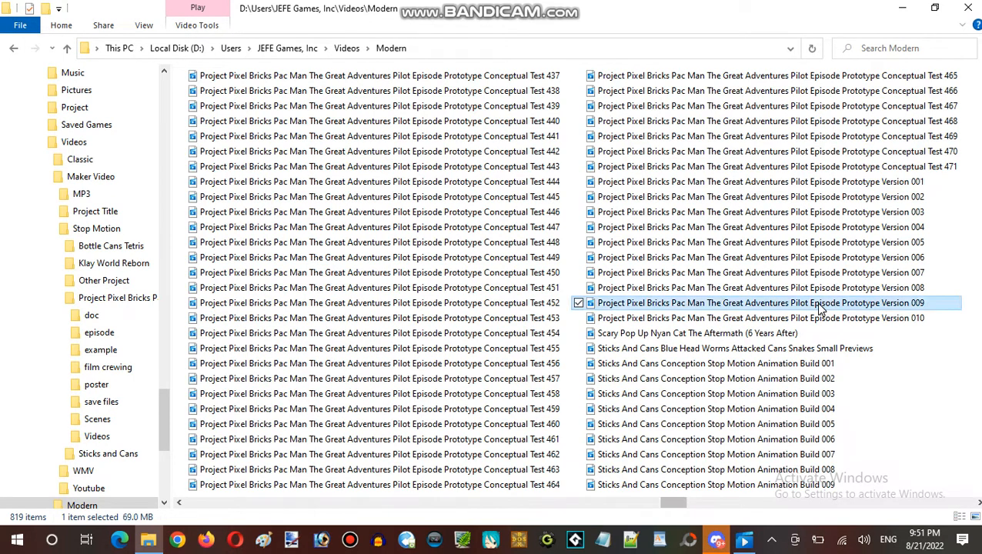
mouse_move(735, 454)
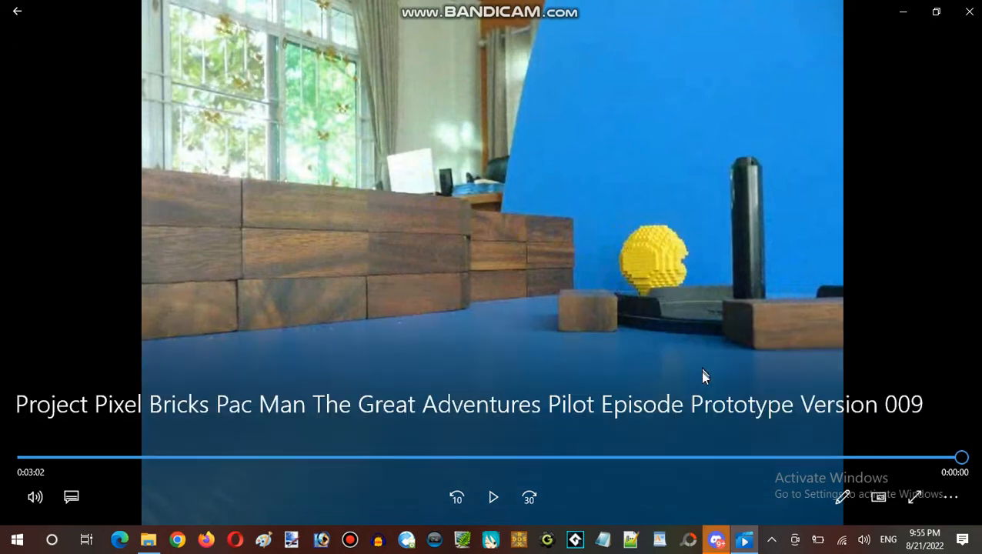
mouse_move(702, 399)
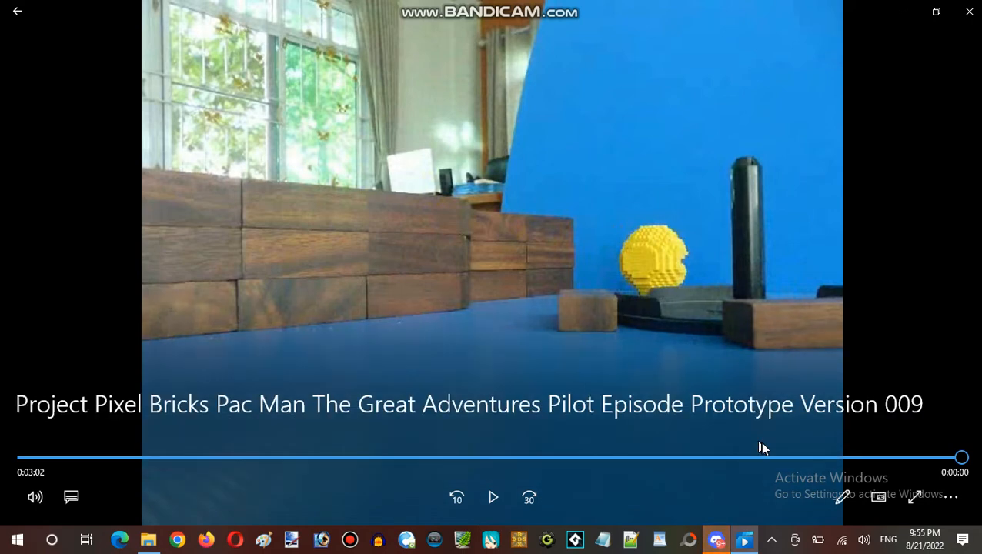
Rewind the Version 009 video to about 2:24 and resume playback.
drag(962, 457, 861, 458)
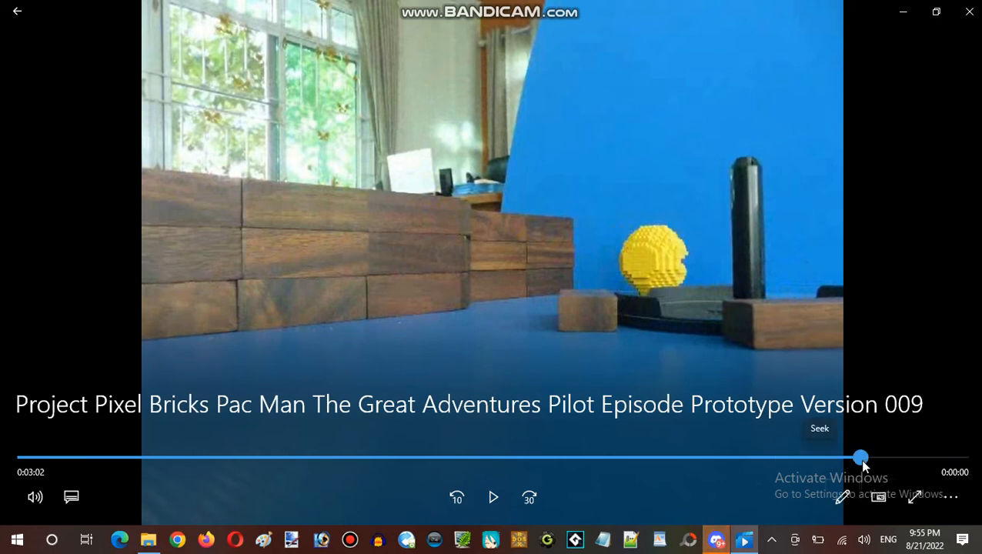
drag(861, 457, 753, 457)
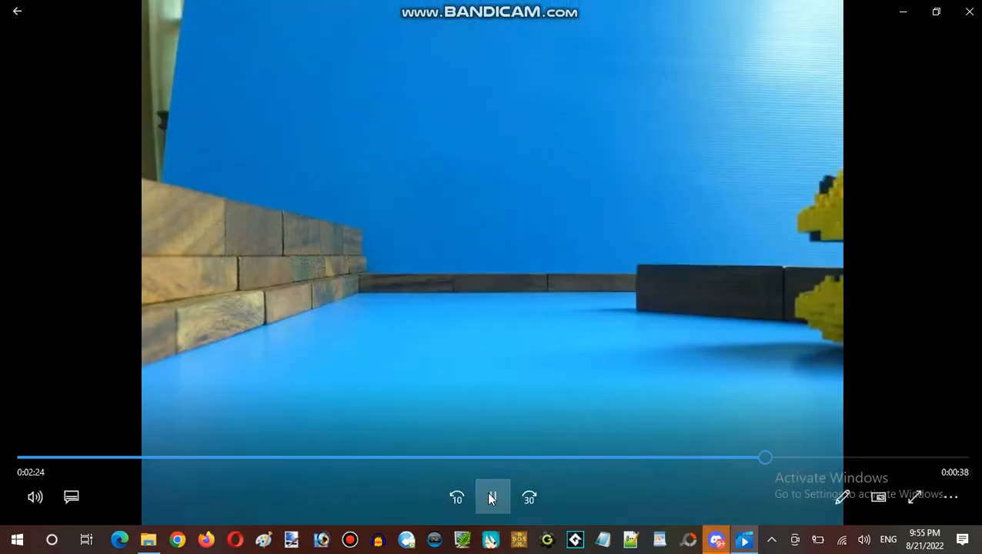
click(493, 497)
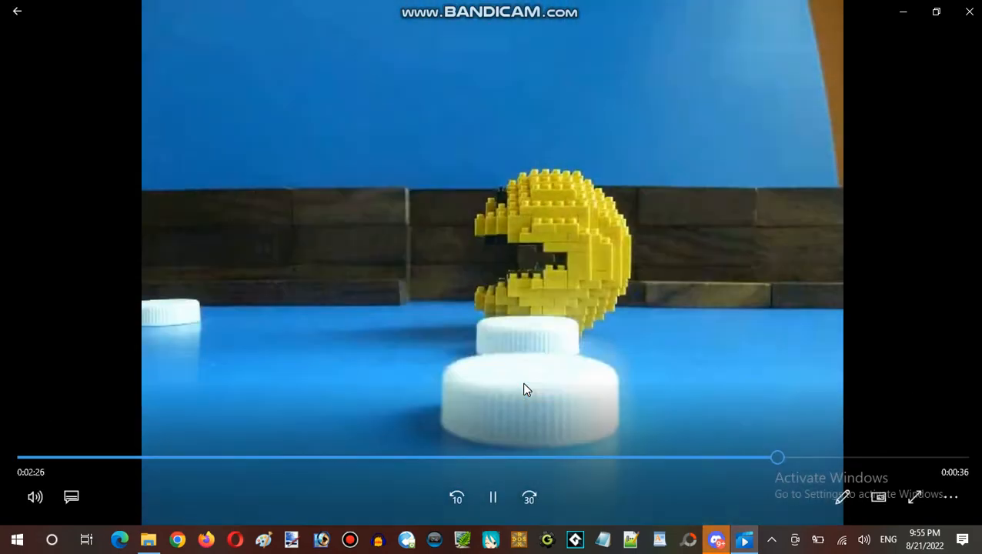